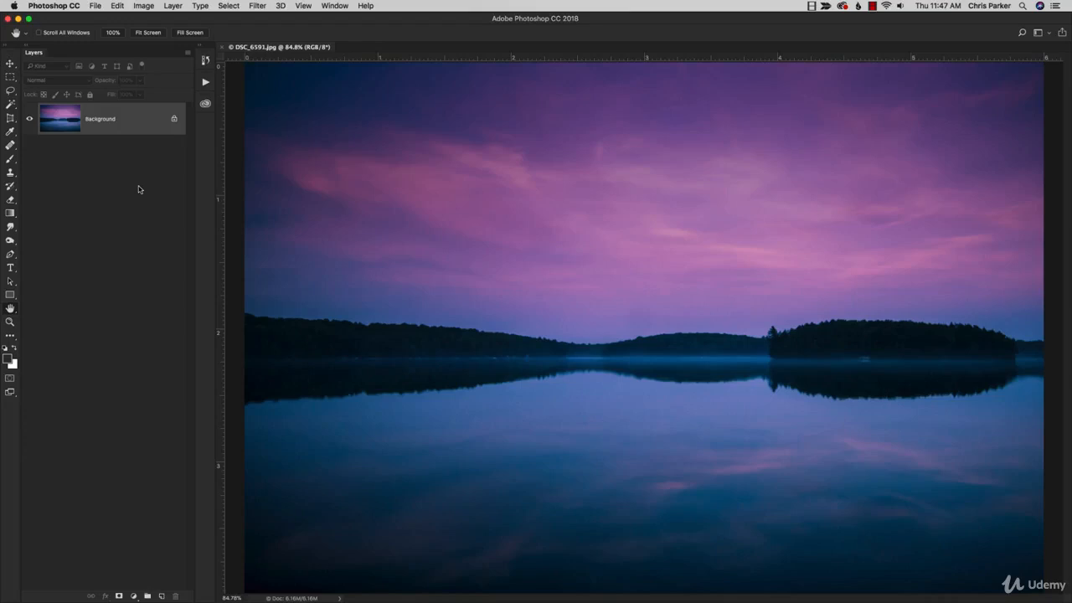
{"action": "mouse_move", "coordinate": [162, 269]}
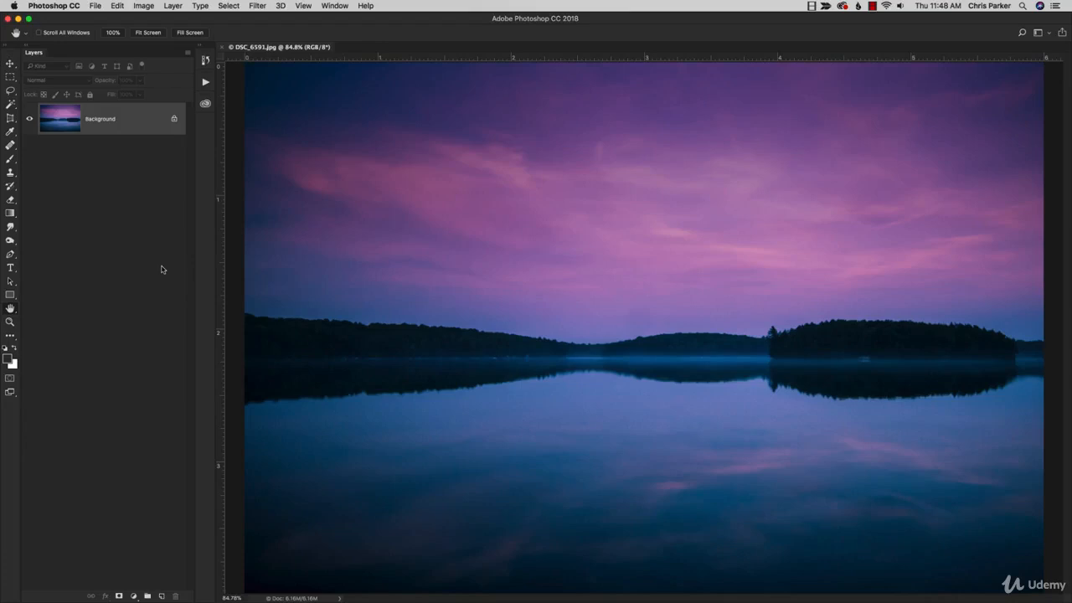
{"action": "mouse_move", "coordinate": [262, 262]}
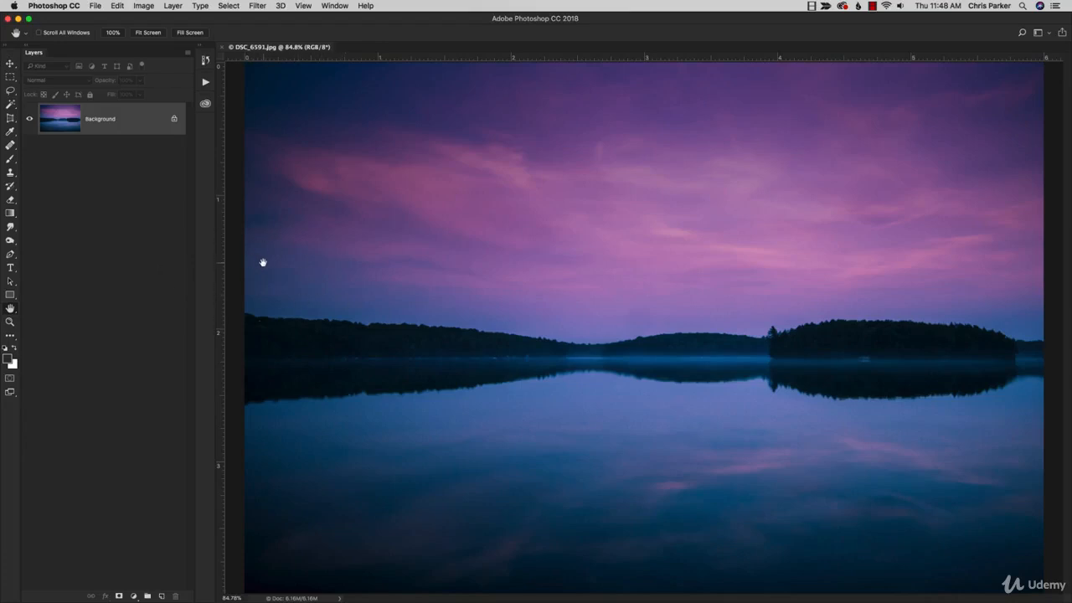
{"action": "mouse_move", "coordinate": [161, 235]}
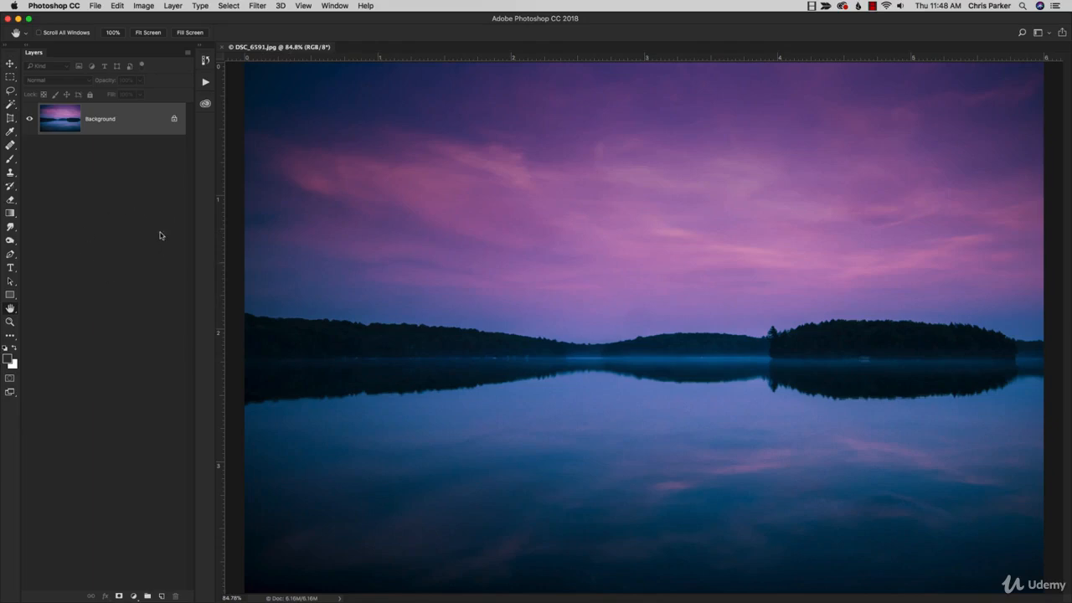
{"action": "mouse_move", "coordinate": [146, 243]}
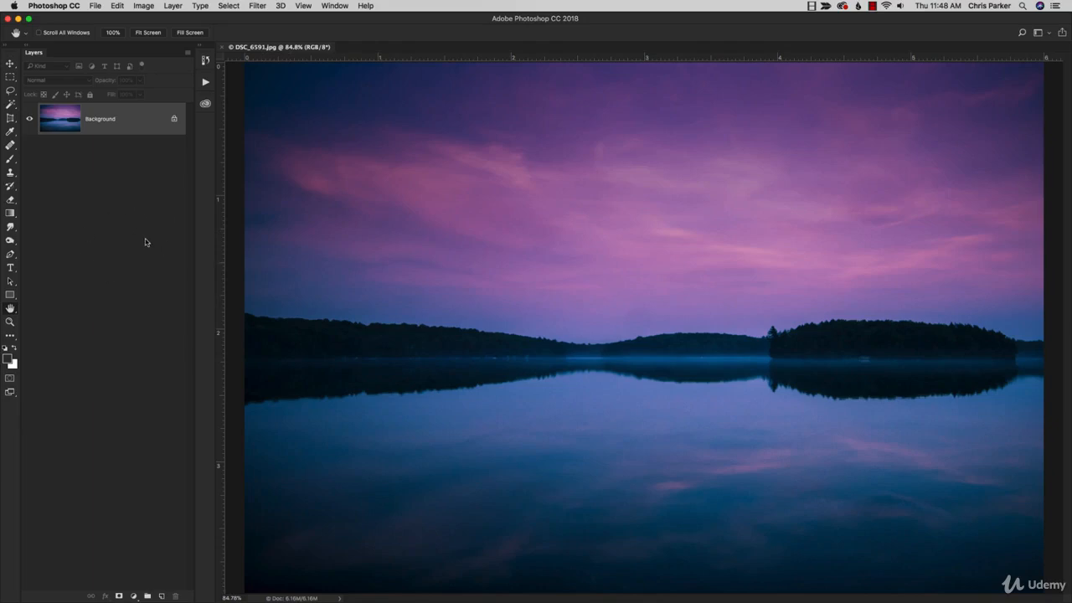
{"action": "mouse_move", "coordinate": [326, 26]}
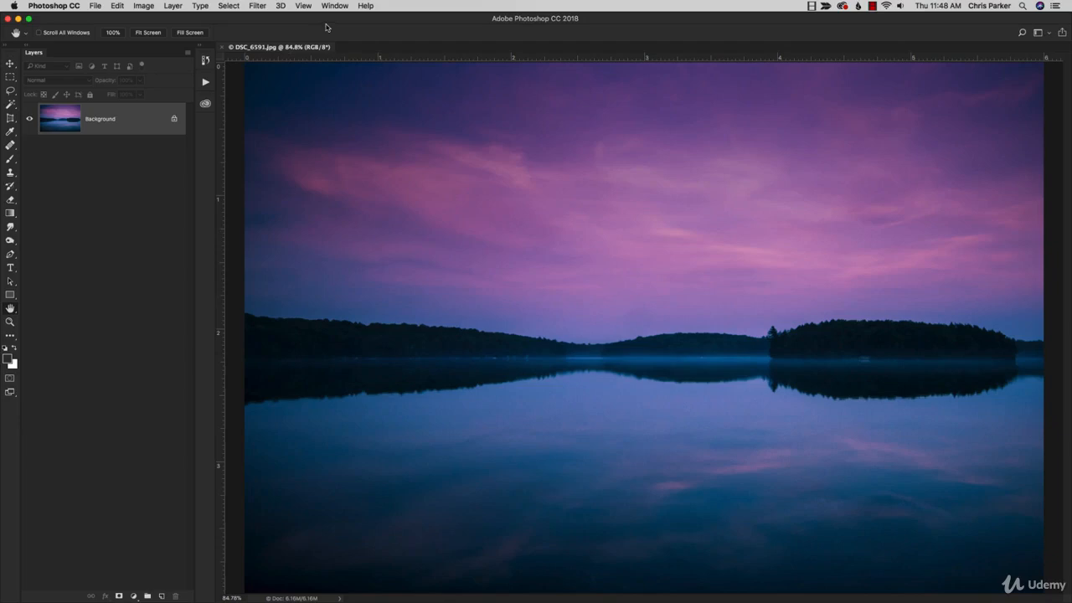
Step: Show the Channels panel, view Red, Green and Blue alone, then restore the RGB composite
{"action": "left_click", "coordinate": [334, 6]}
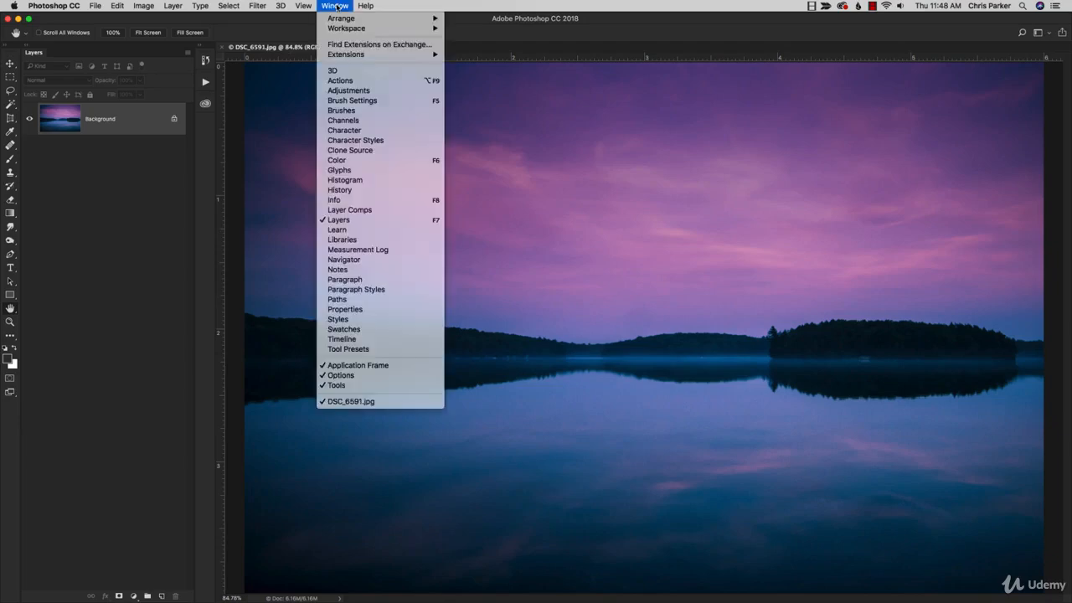
{"action": "left_click", "coordinate": [342, 120]}
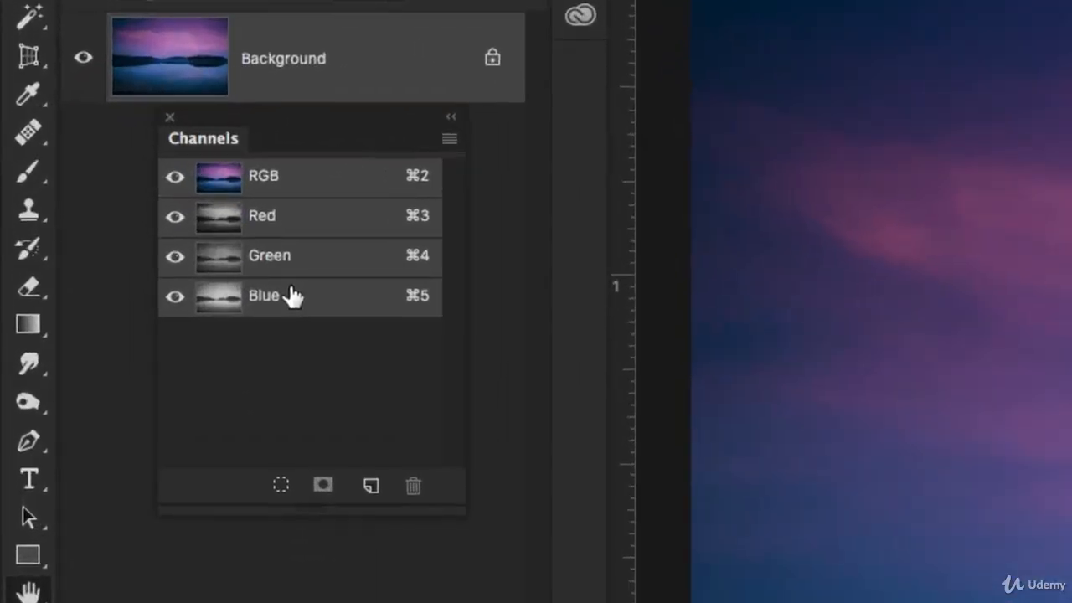
{"action": "mouse_move", "coordinate": [280, 329]}
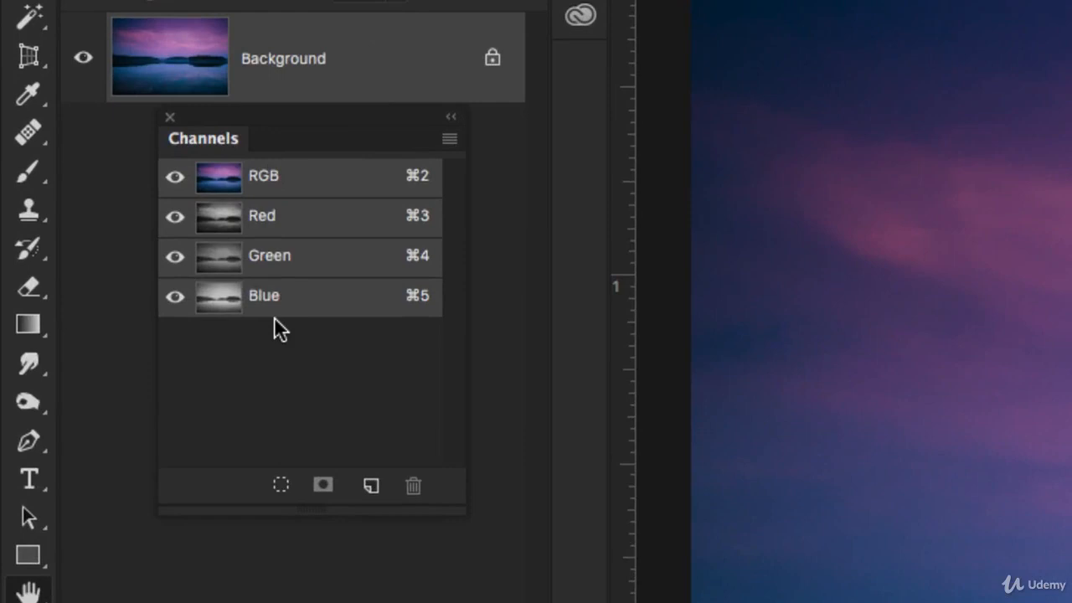
{"action": "mouse_move", "coordinate": [222, 213]}
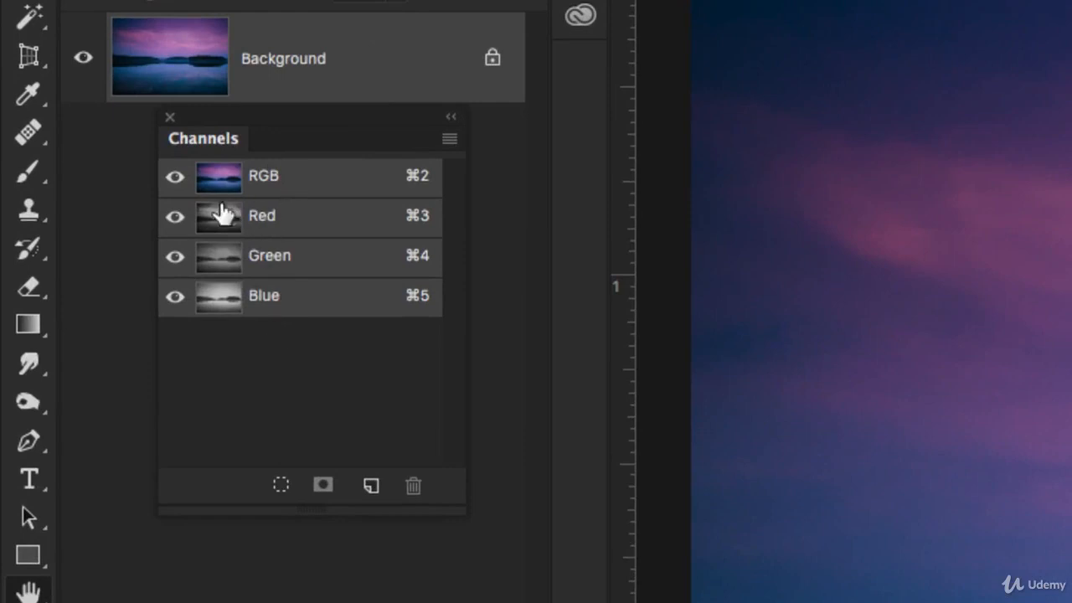
{"action": "left_click", "coordinate": [261, 215]}
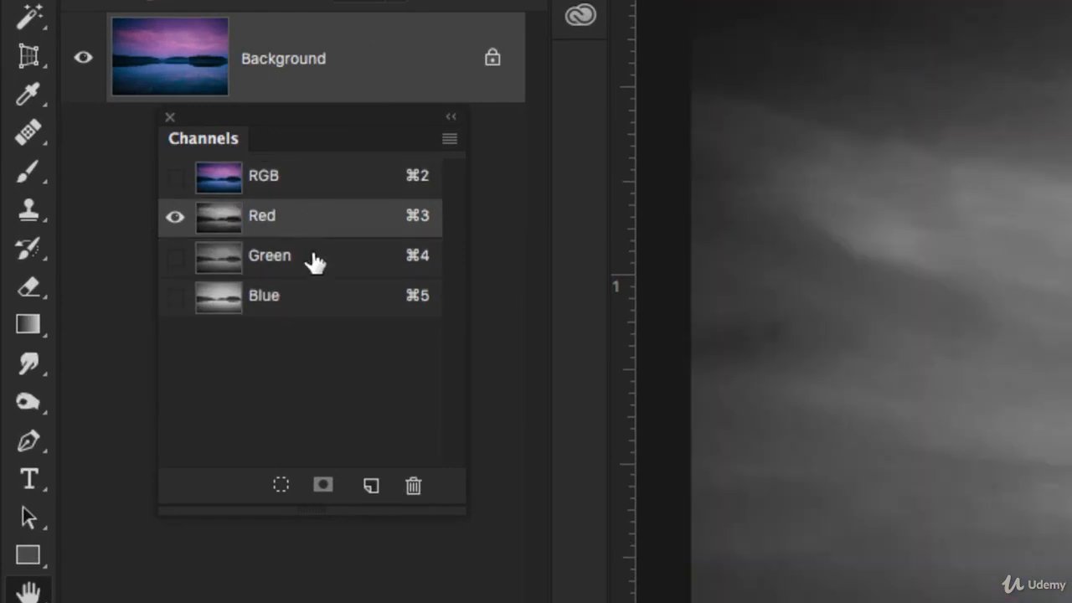
{"action": "left_click", "coordinate": [269, 256]}
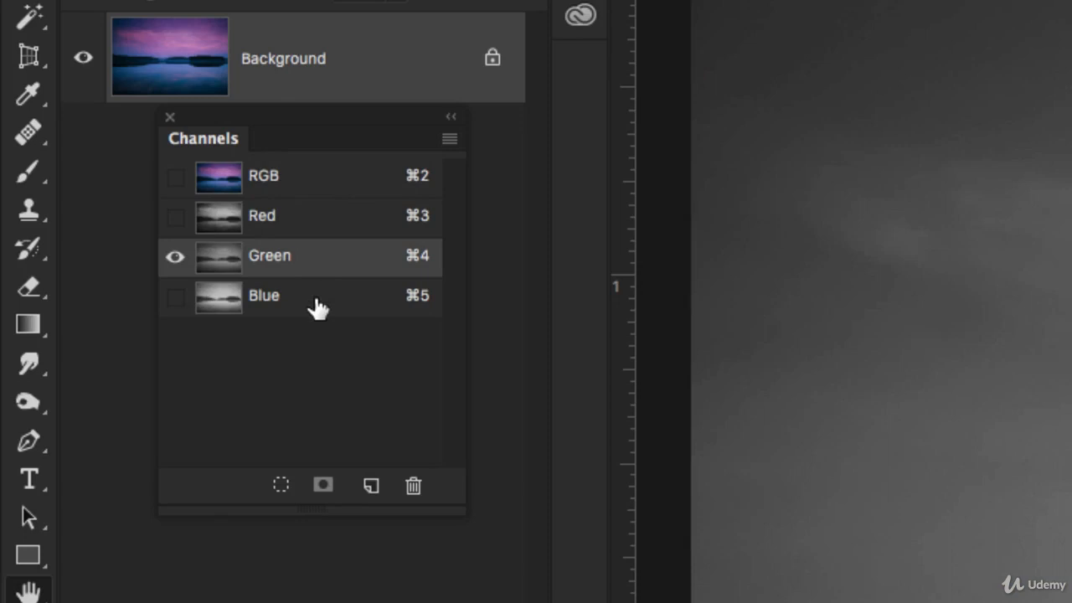
{"action": "left_click", "coordinate": [264, 295]}
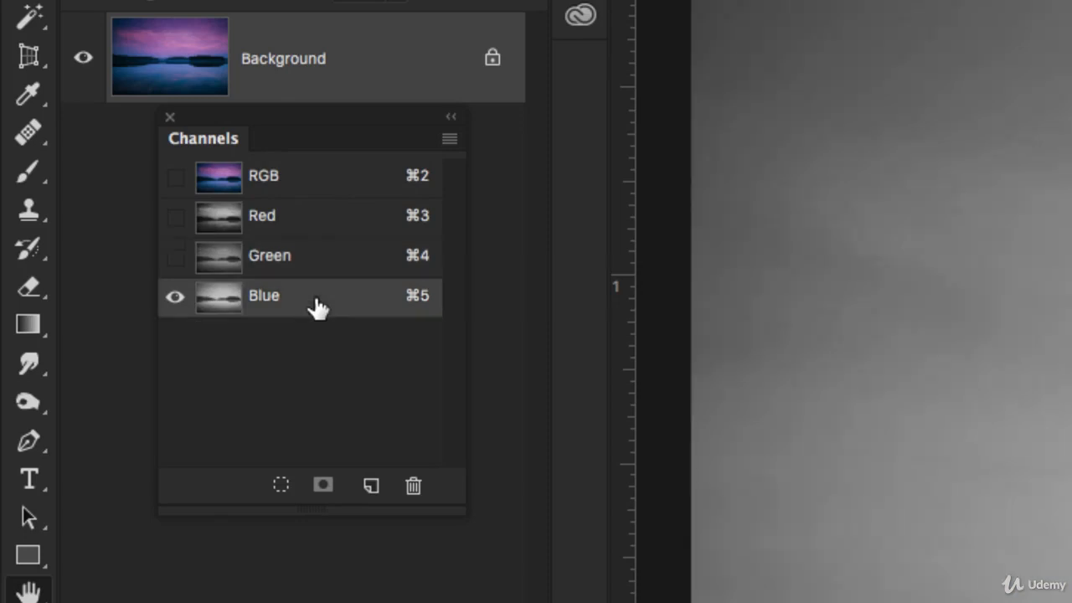
{"action": "mouse_move", "coordinate": [306, 288]}
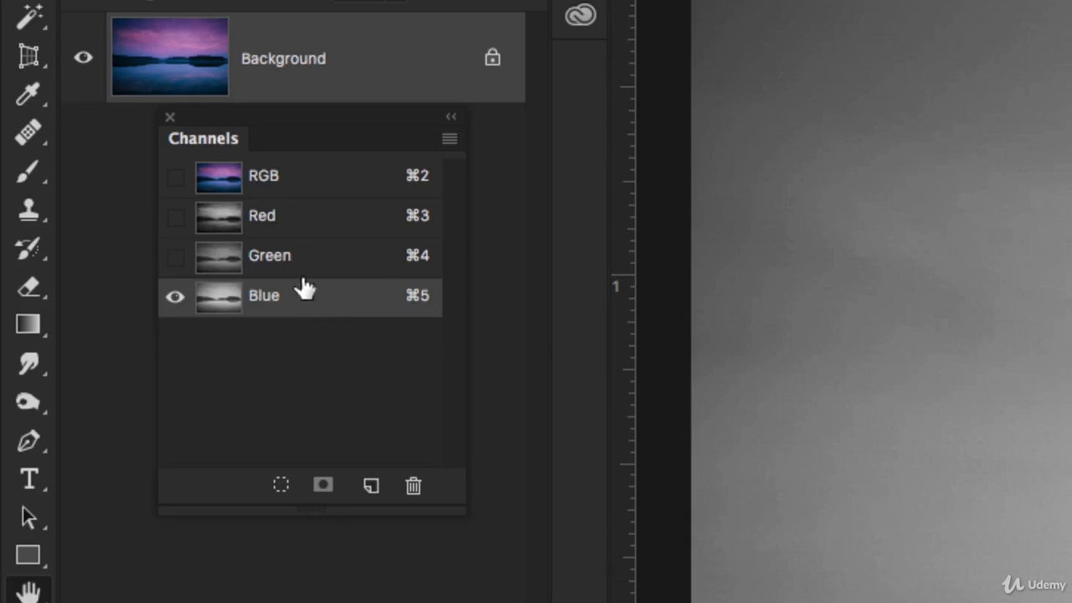
{"action": "mouse_move", "coordinate": [305, 270]}
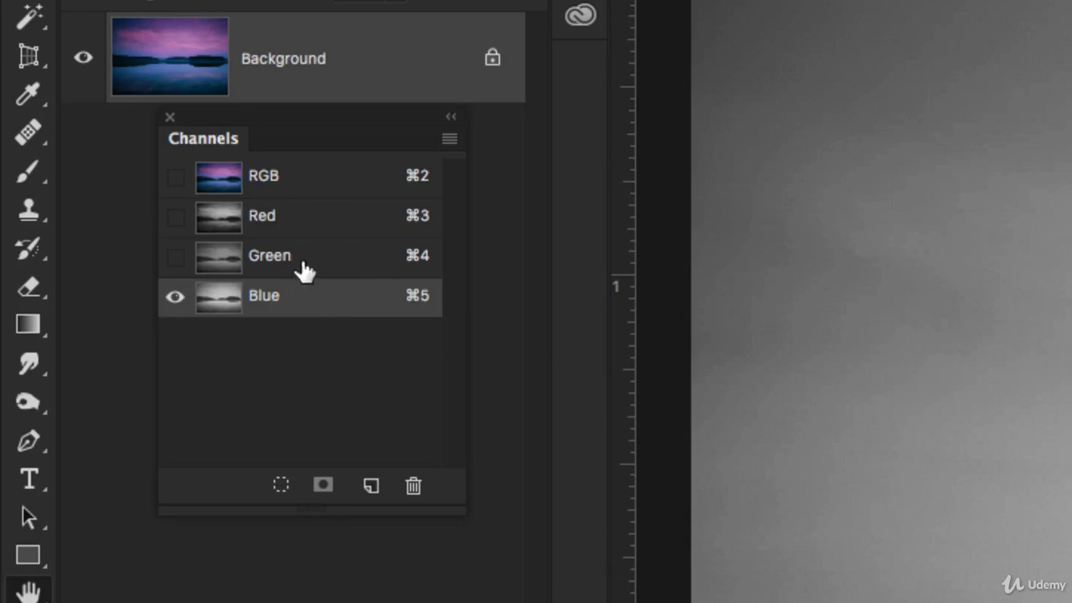
{"action": "left_click", "coordinate": [176, 255]}
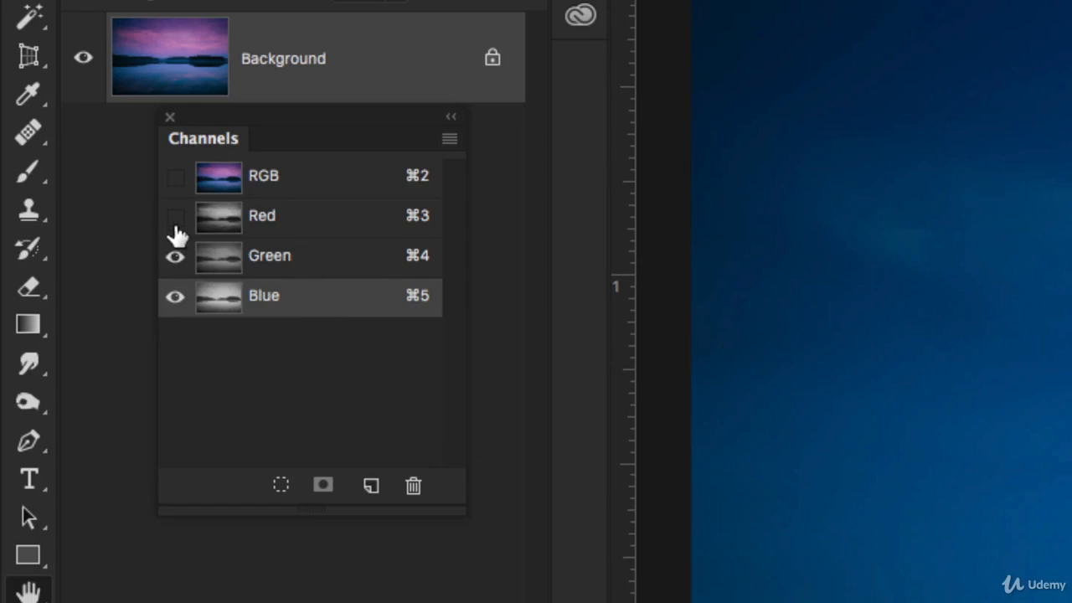
{"action": "left_click", "coordinate": [175, 177]}
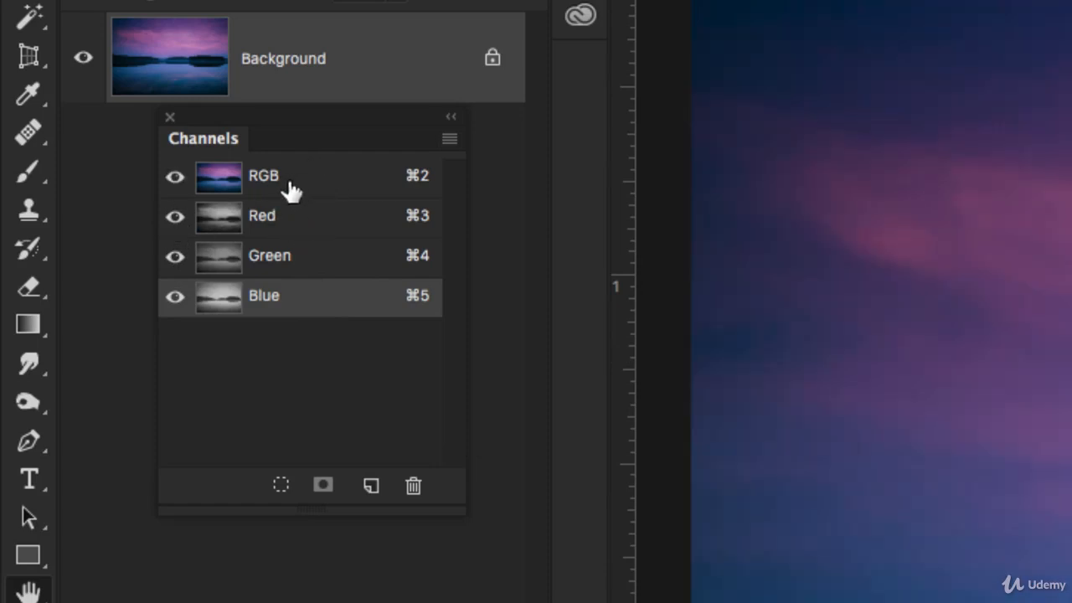
{"action": "mouse_move", "coordinate": [343, 214]}
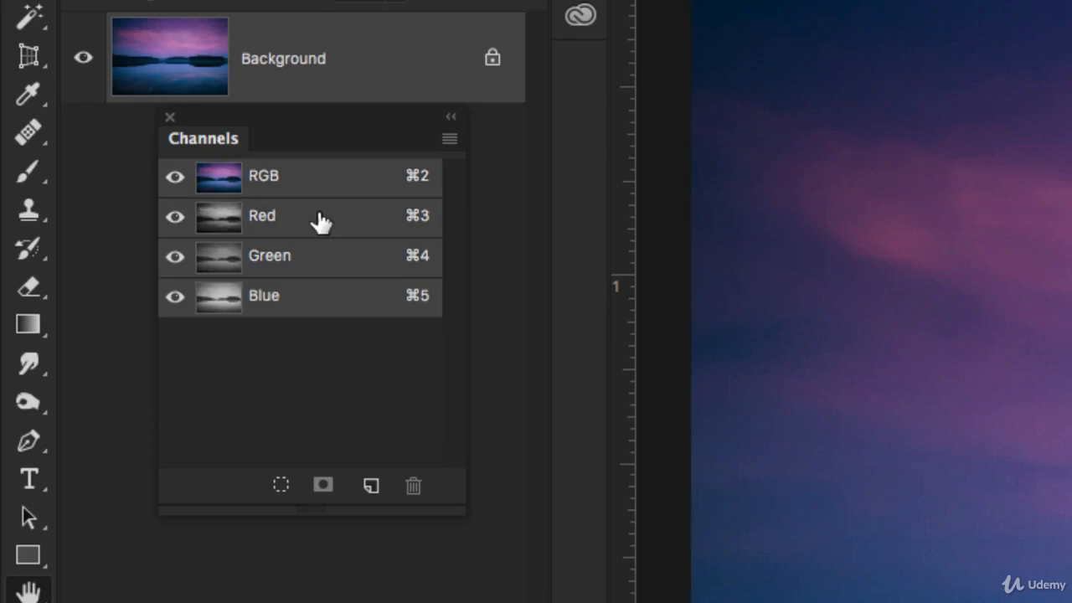
Step: View the Red channel alone in grayscale, then turn the other channels' visibility back on
{"action": "left_click", "coordinate": [262, 216]}
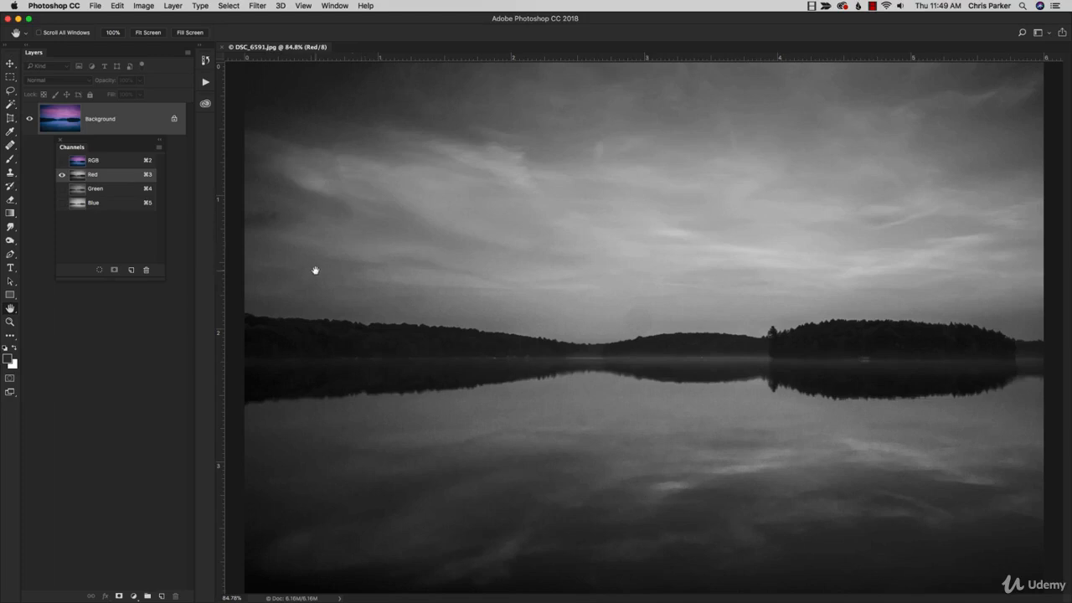
{"action": "mouse_move", "coordinate": [392, 291]}
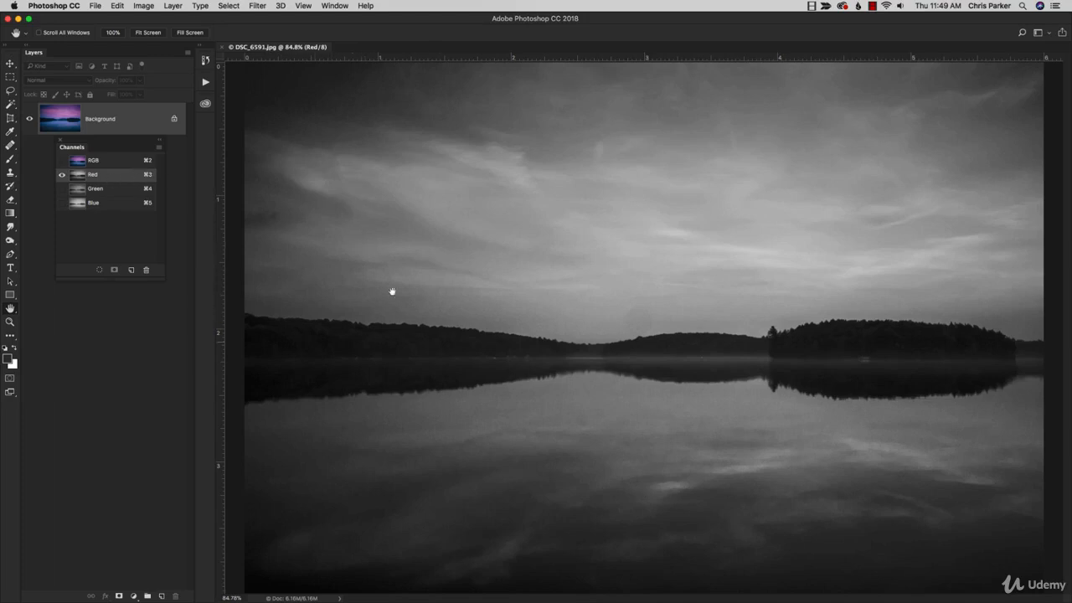
{"action": "mouse_move", "coordinate": [308, 310]}
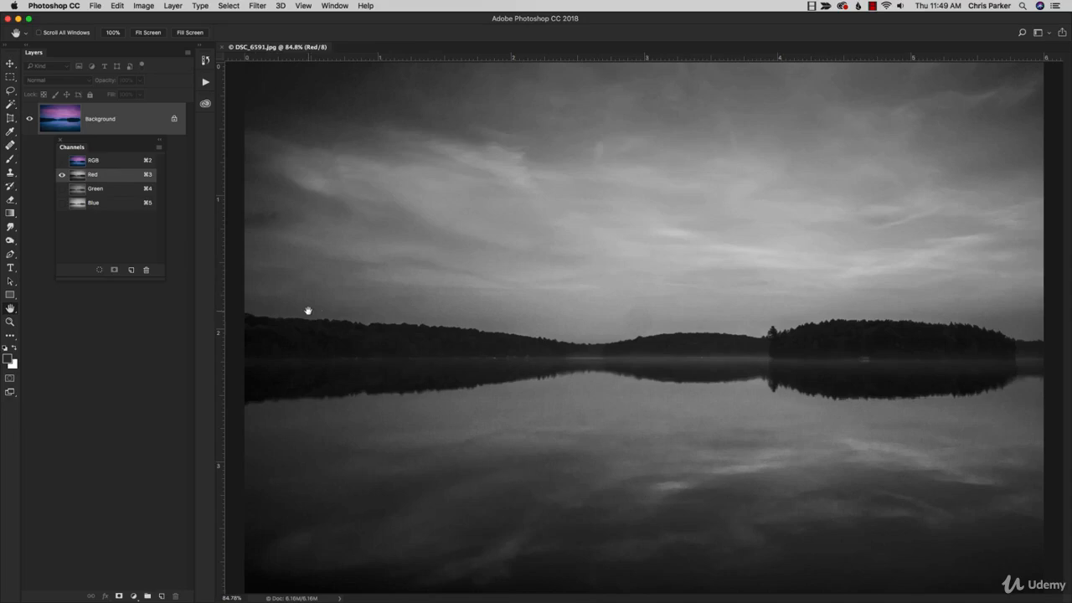
{"action": "mouse_move", "coordinate": [327, 308]}
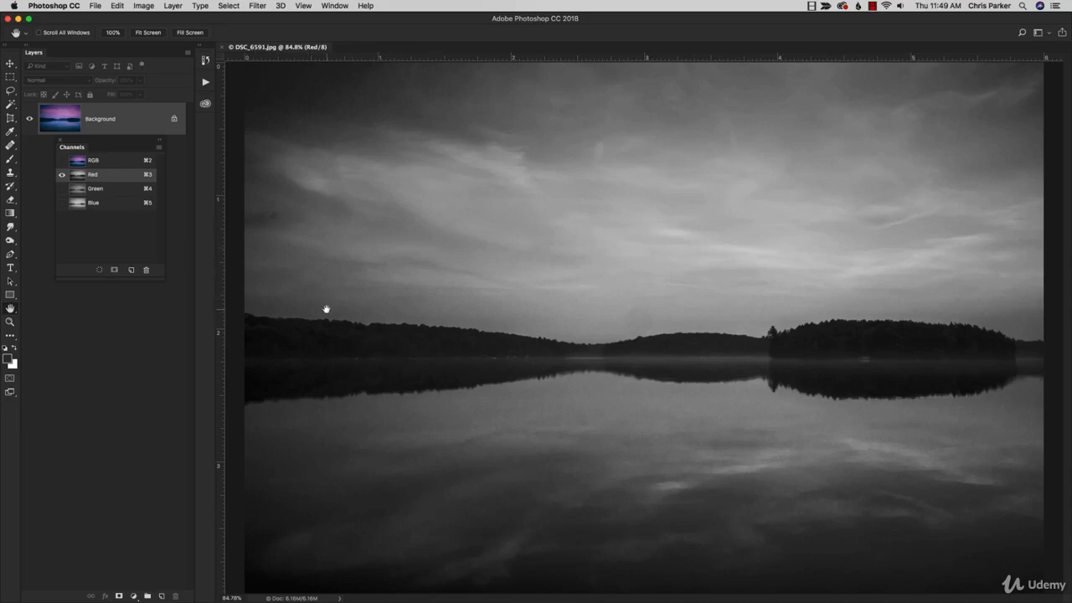
{"action": "left_click", "coordinate": [62, 203]}
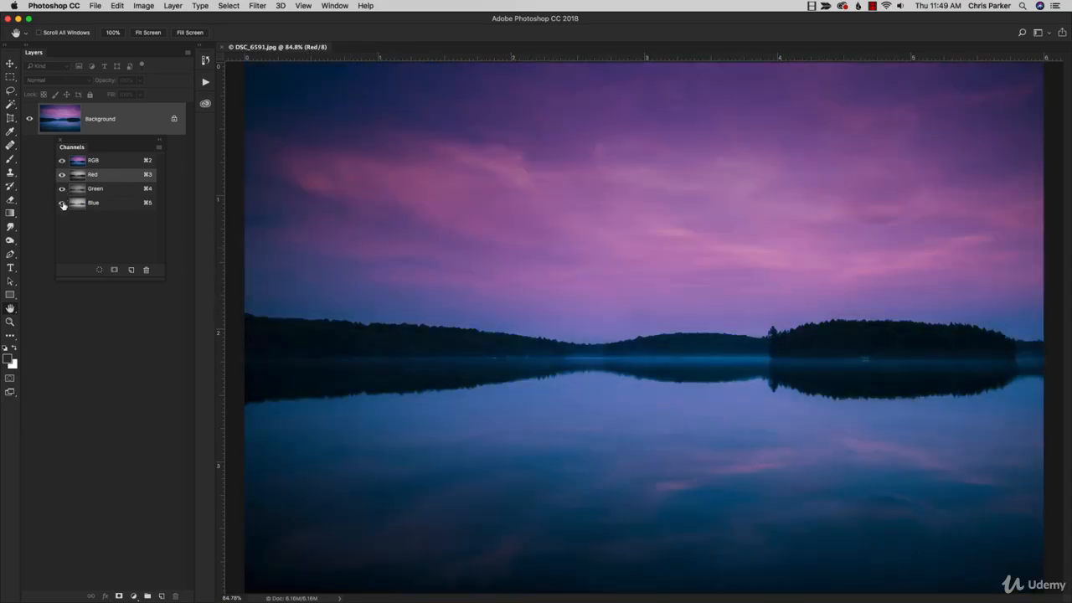
{"action": "left_click", "coordinate": [61, 203]}
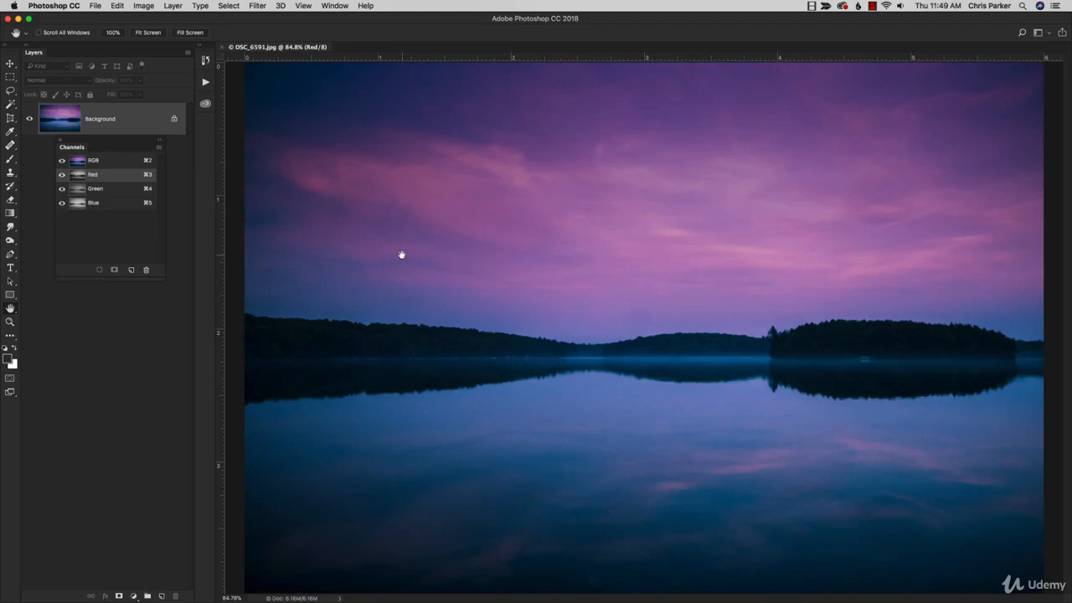
{"action": "mouse_move", "coordinate": [457, 333]}
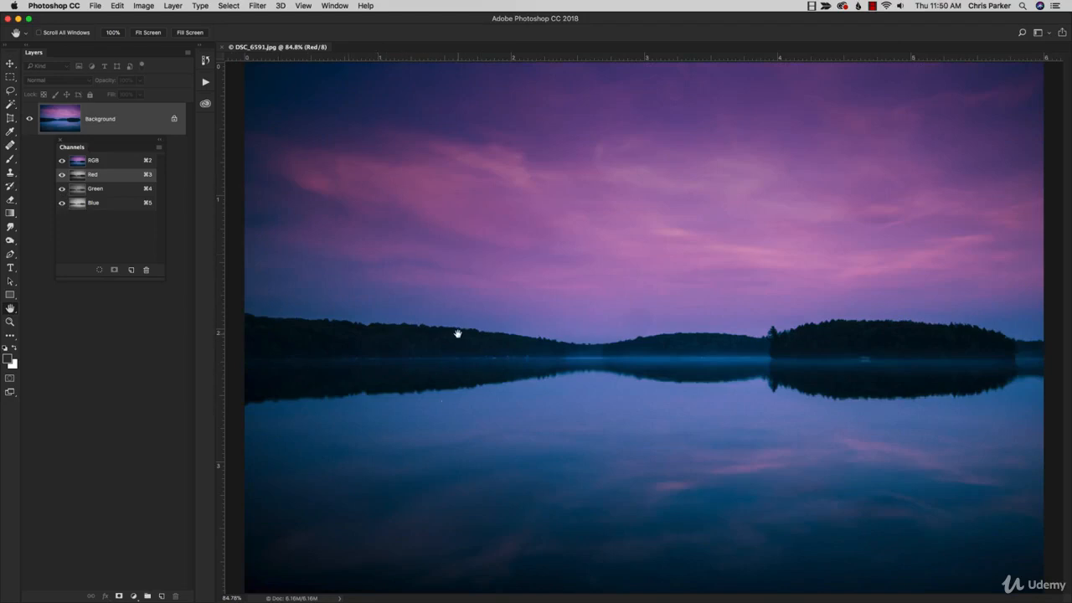
{"action": "mouse_move", "coordinate": [409, 361]}
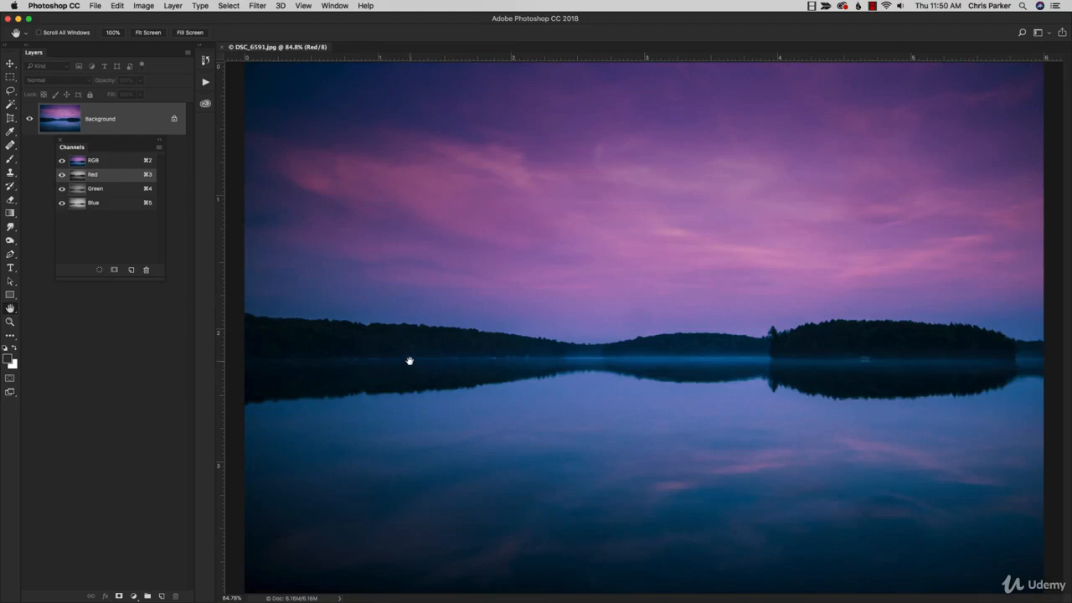
{"action": "mouse_move", "coordinate": [212, 265]}
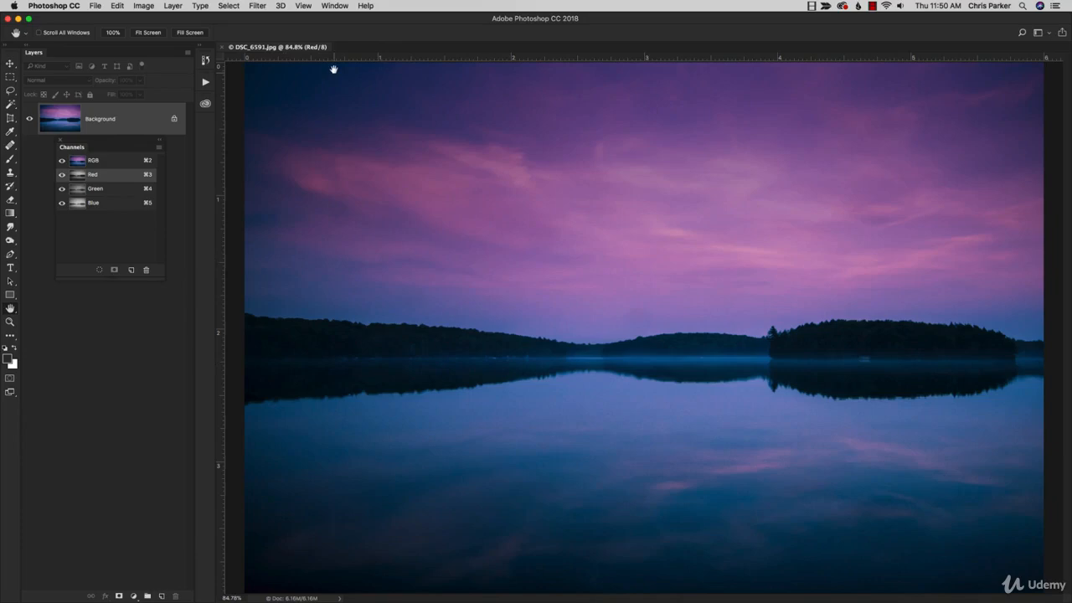
Step: Display the Histogram panel and switch it to All Channels View
{"action": "left_click", "coordinate": [334, 6]}
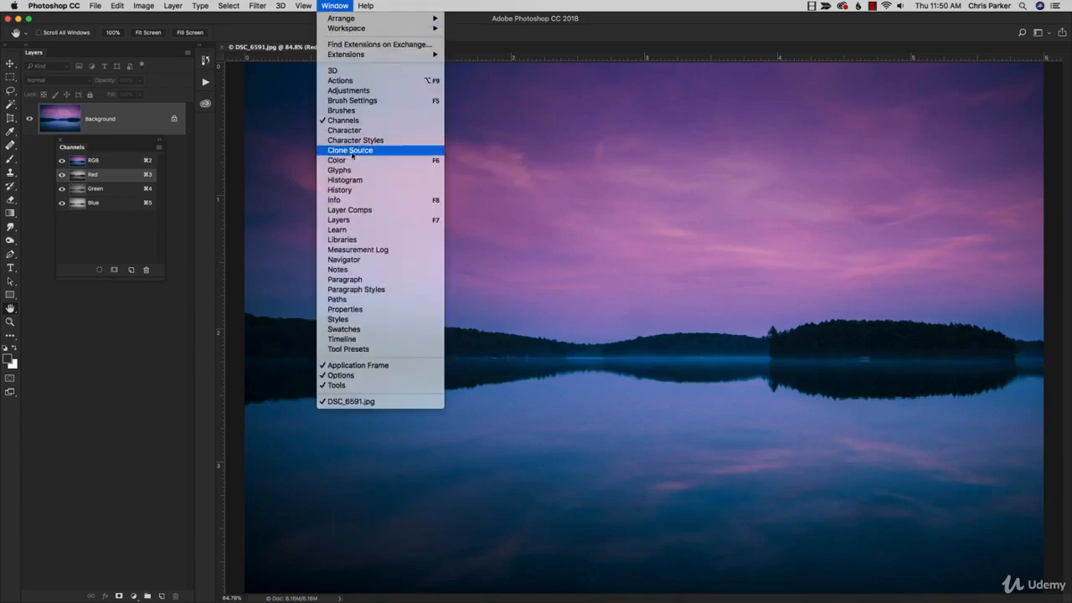
{"action": "left_click", "coordinate": [345, 179]}
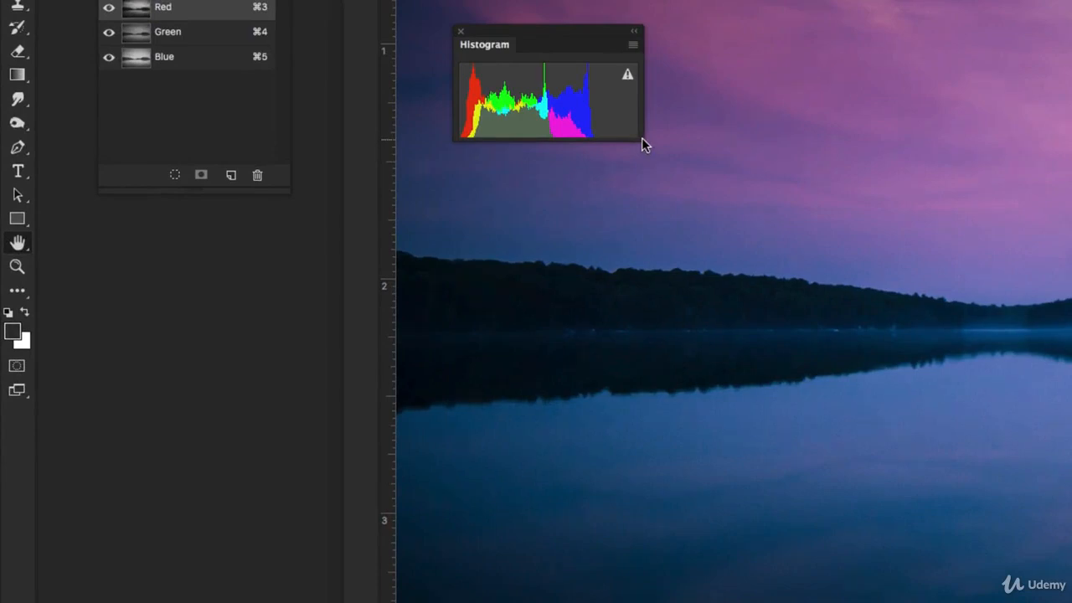
{"action": "left_click", "coordinate": [632, 43]}
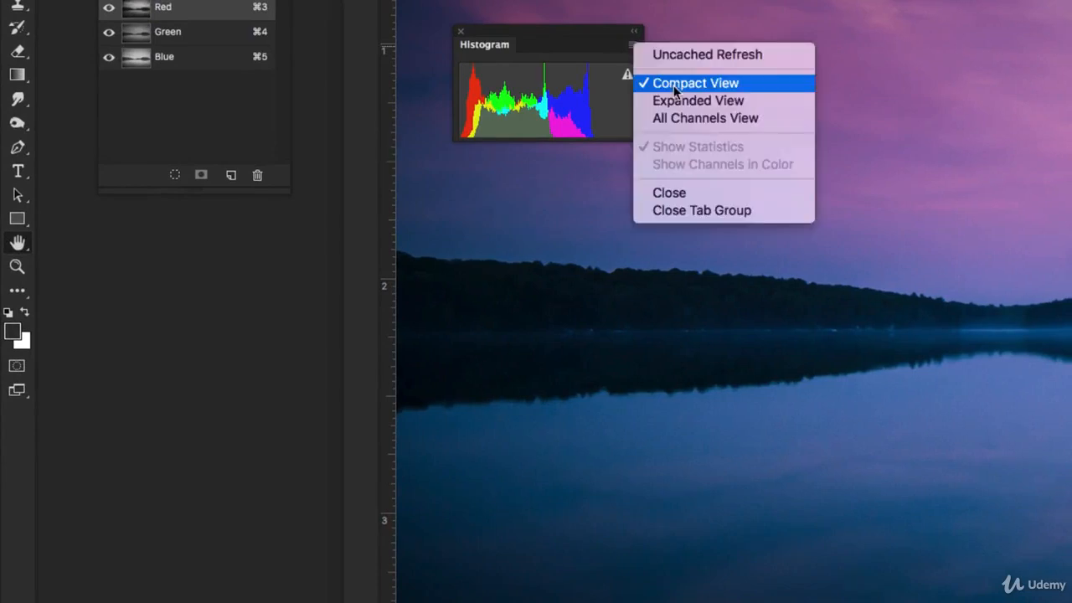
{"action": "left_click", "coordinate": [705, 117]}
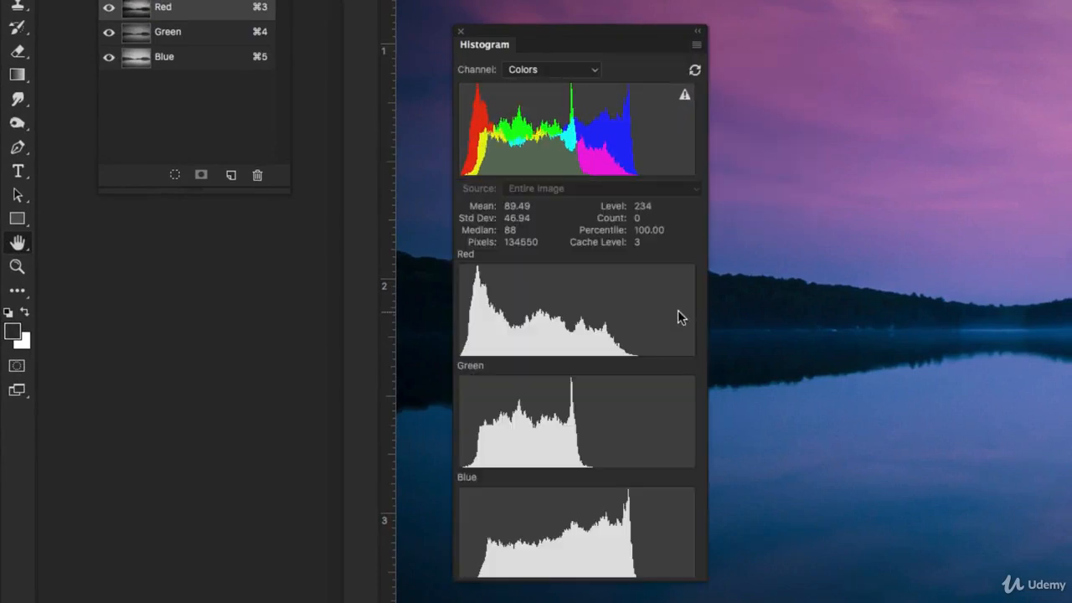
{"action": "mouse_move", "coordinate": [559, 308]}
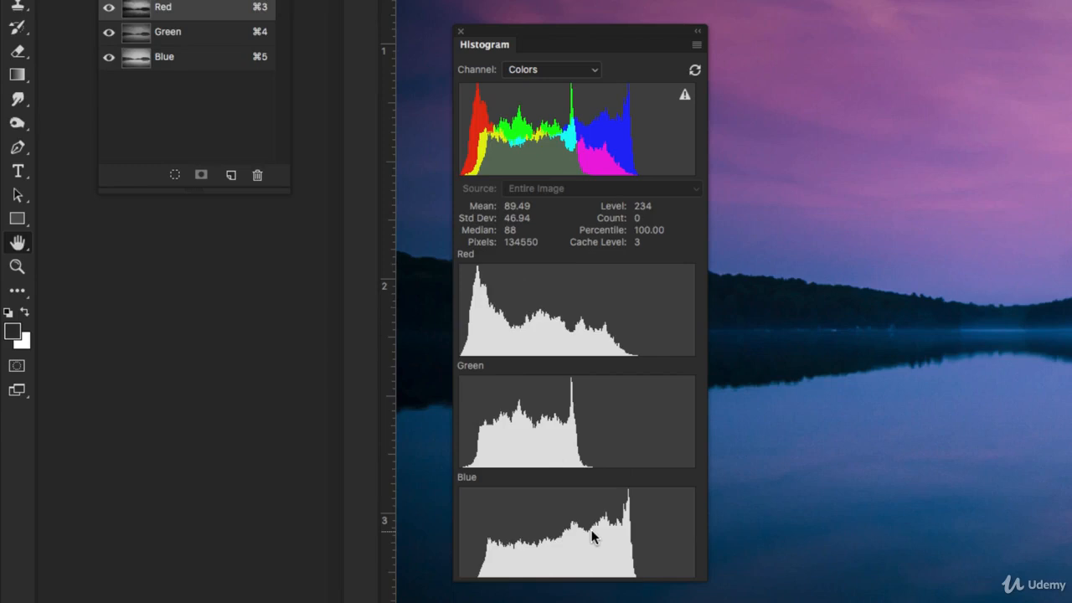
{"action": "mouse_move", "coordinate": [595, 515]}
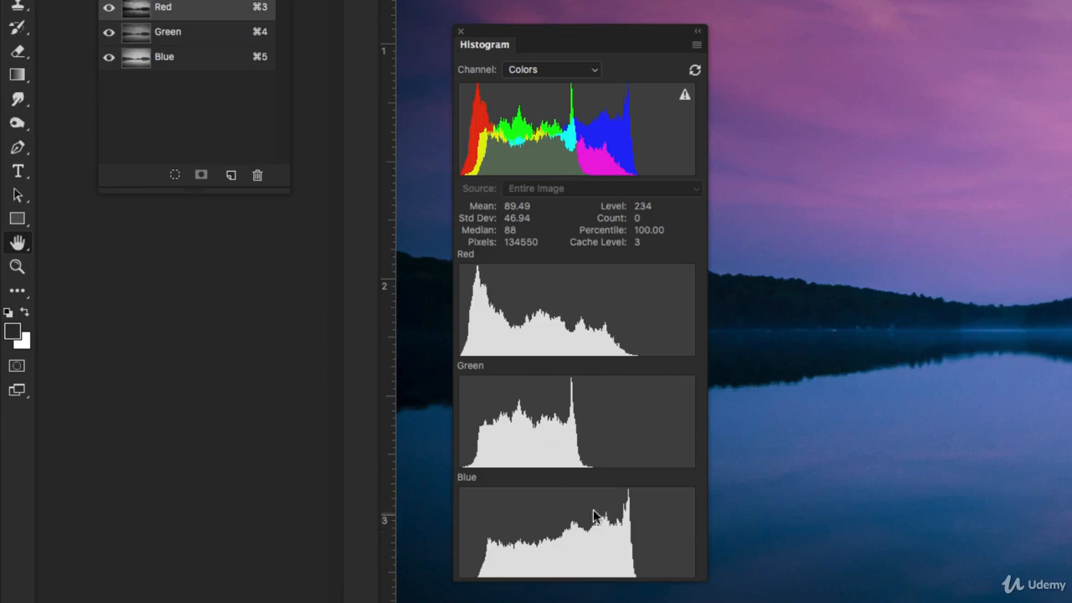
{"action": "mouse_move", "coordinate": [588, 529]}
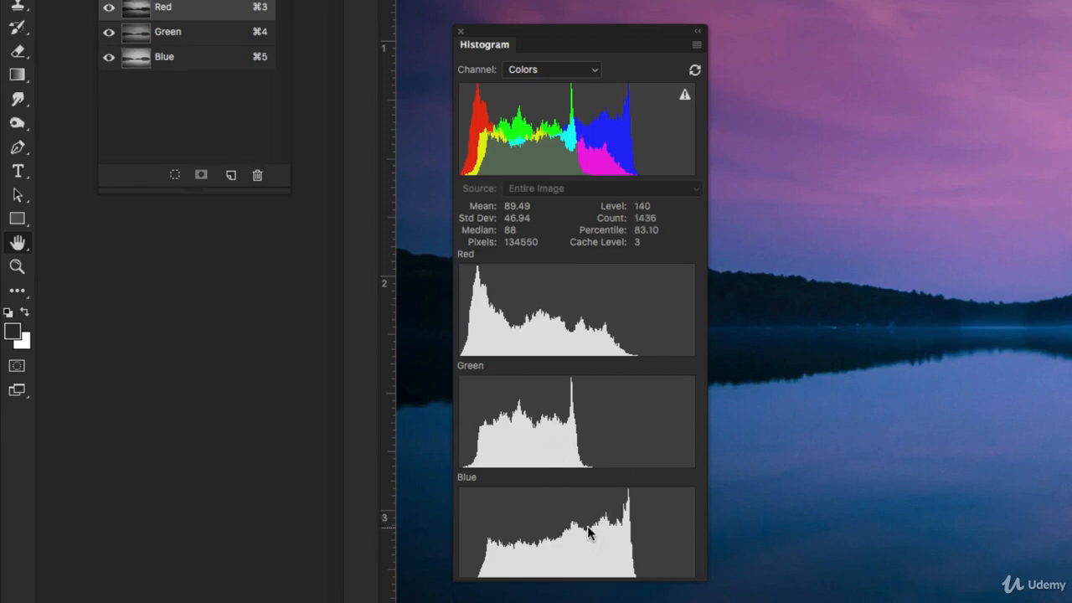
{"action": "mouse_move", "coordinate": [864, 222]}
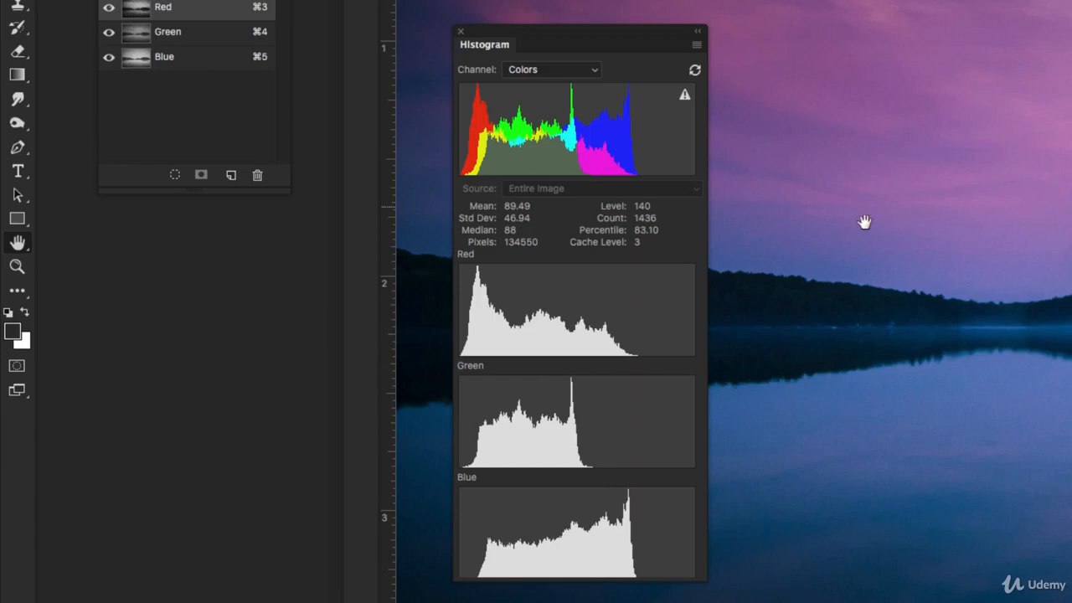
{"action": "mouse_move", "coordinate": [905, 517]}
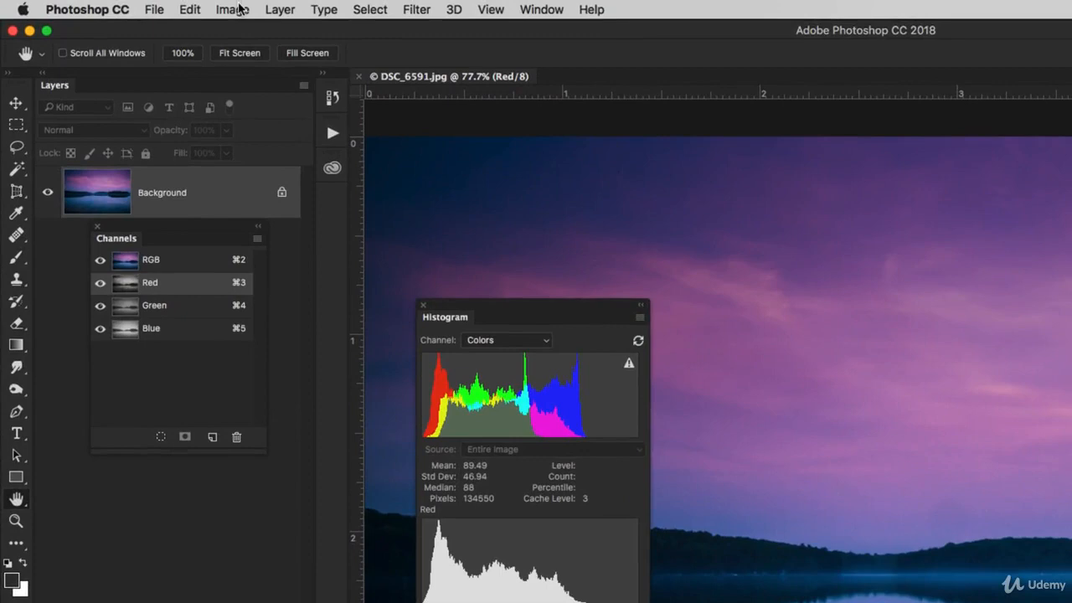
Step: Begin desaturating the lake photo through Image > Adjustments > Desaturate
{"action": "left_click", "coordinate": [232, 9]}
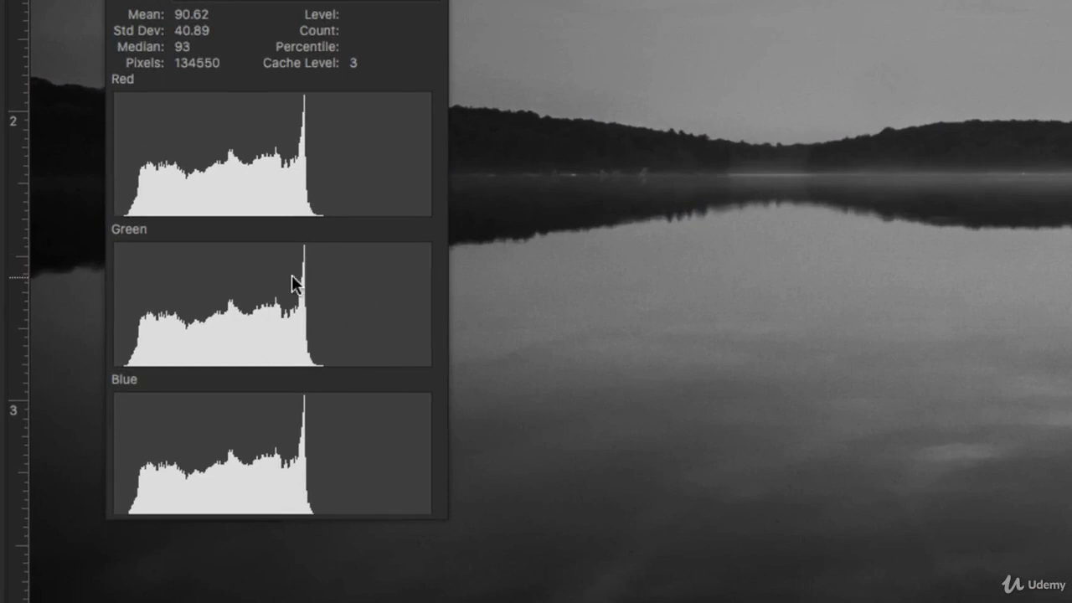
{"action": "mouse_move", "coordinate": [201, 259]}
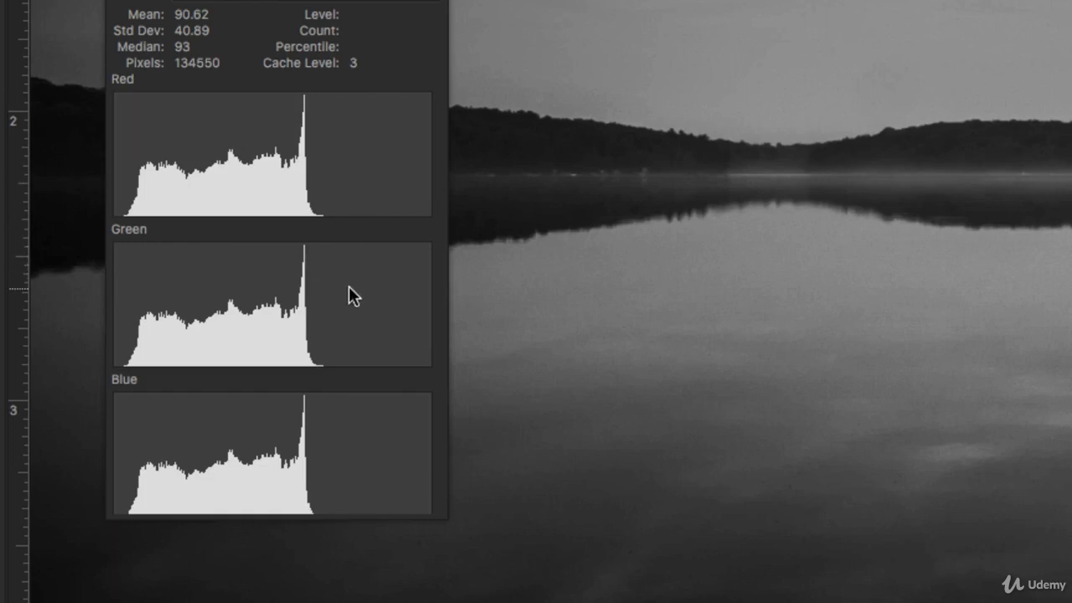
{"action": "mouse_move", "coordinate": [351, 361]}
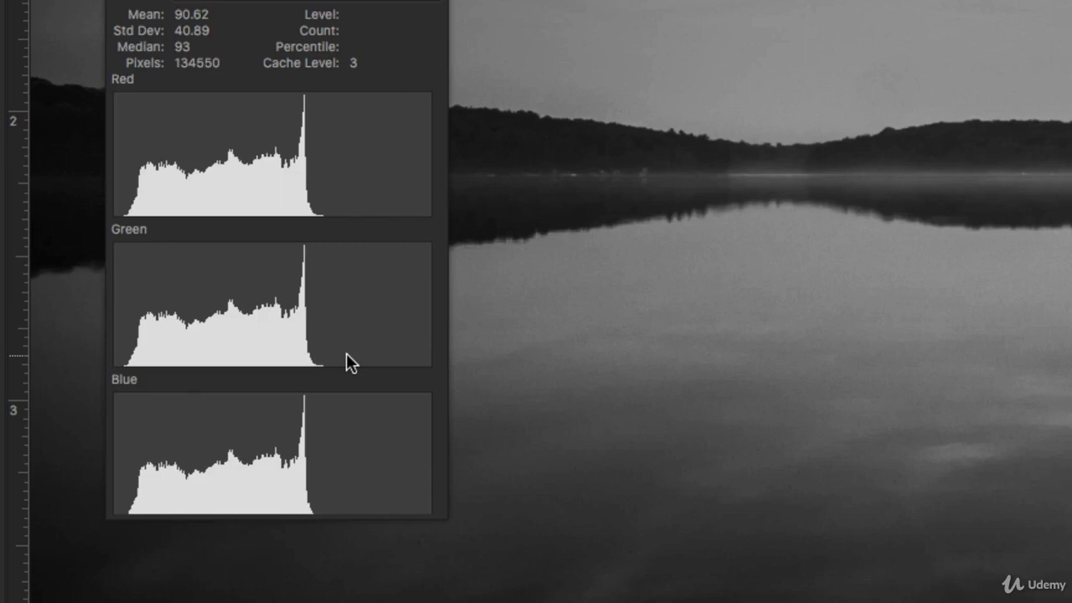
{"action": "mouse_move", "coordinate": [349, 366]}
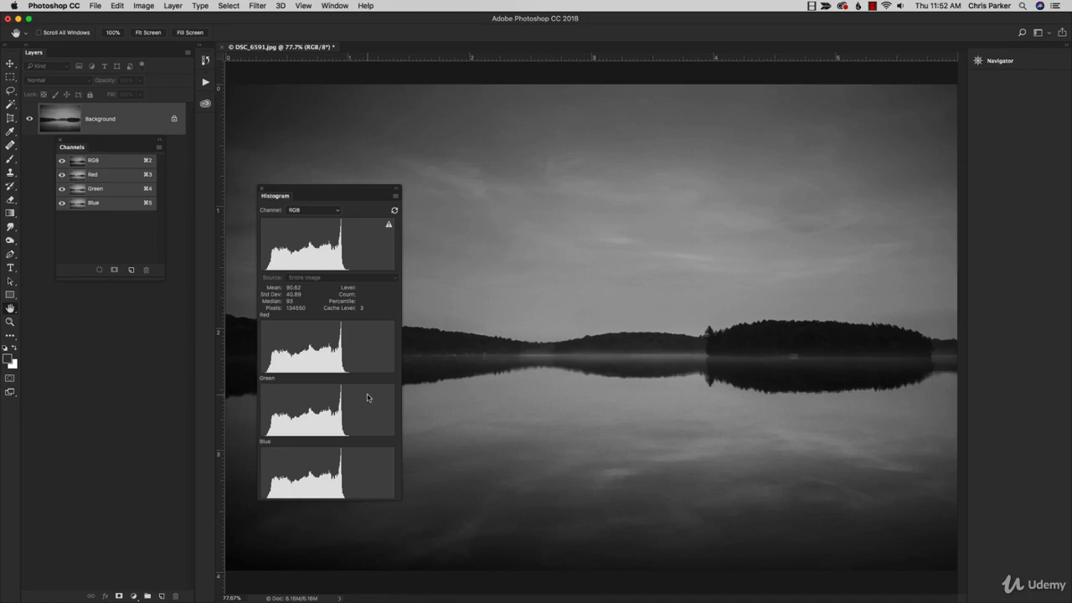
{"action": "mouse_move", "coordinate": [432, 400]}
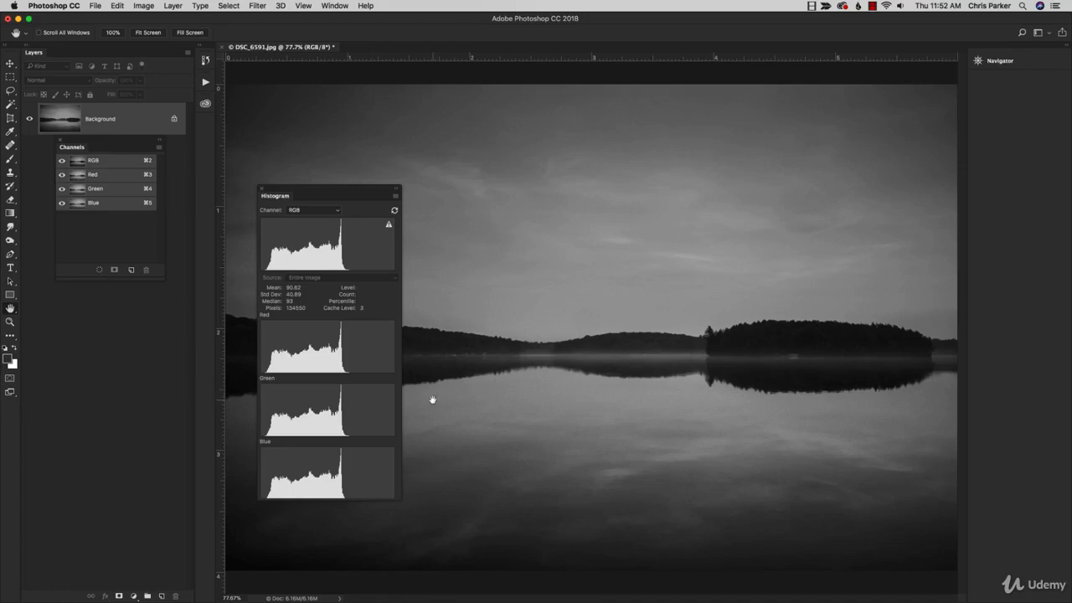